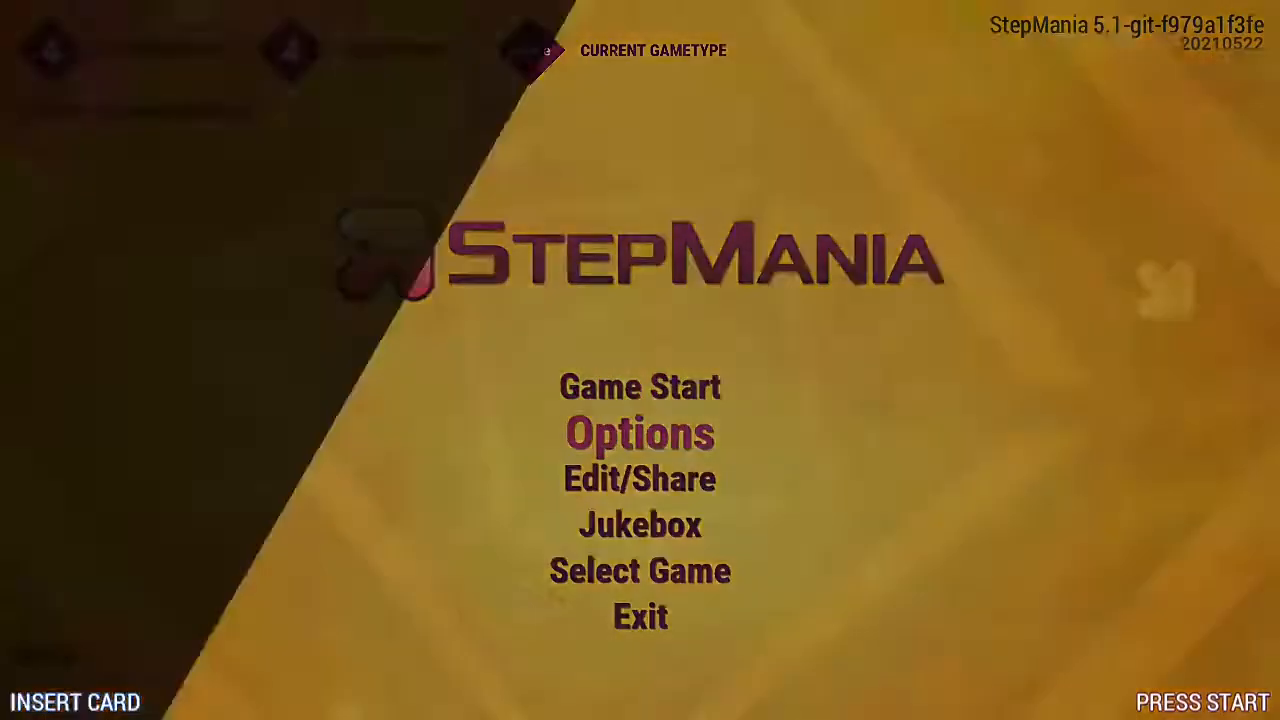
# Step: Choose Options on the StepMania title screen
pyautogui.click(639, 433)
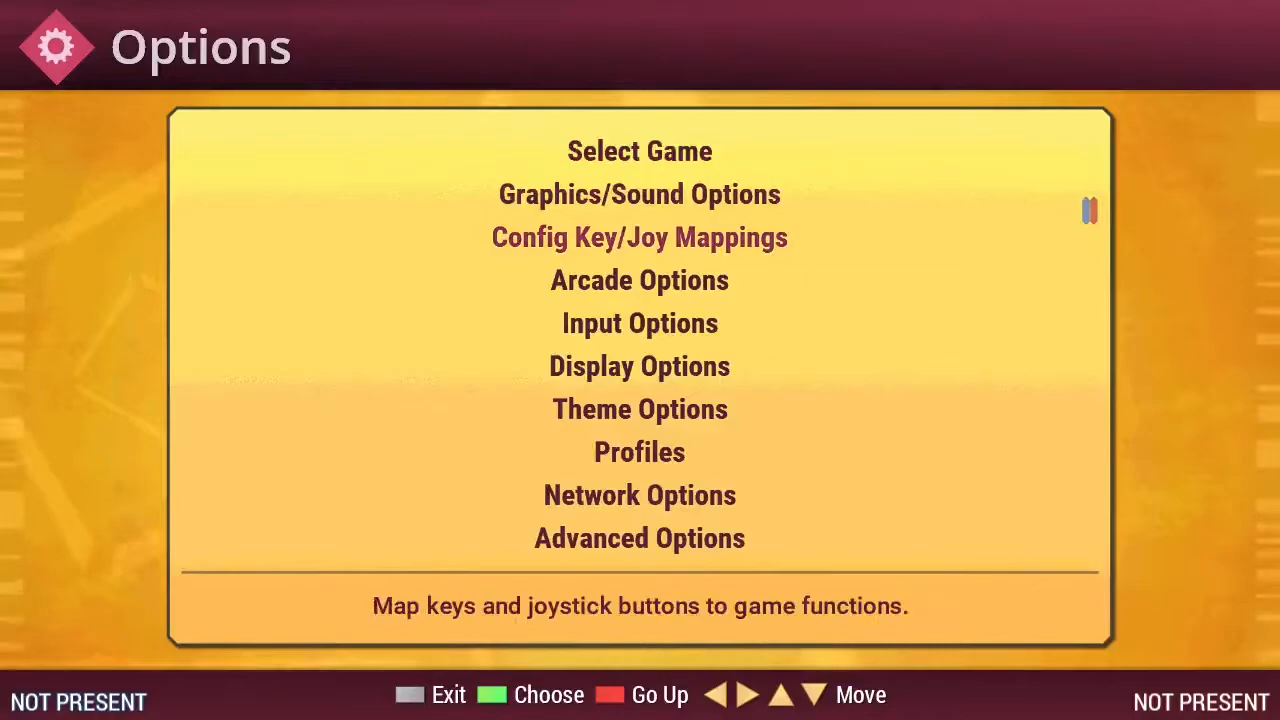
# Step: Select Config Key/Joy Mappings to show the P1/P2 mapping table
pyautogui.click(639, 237)
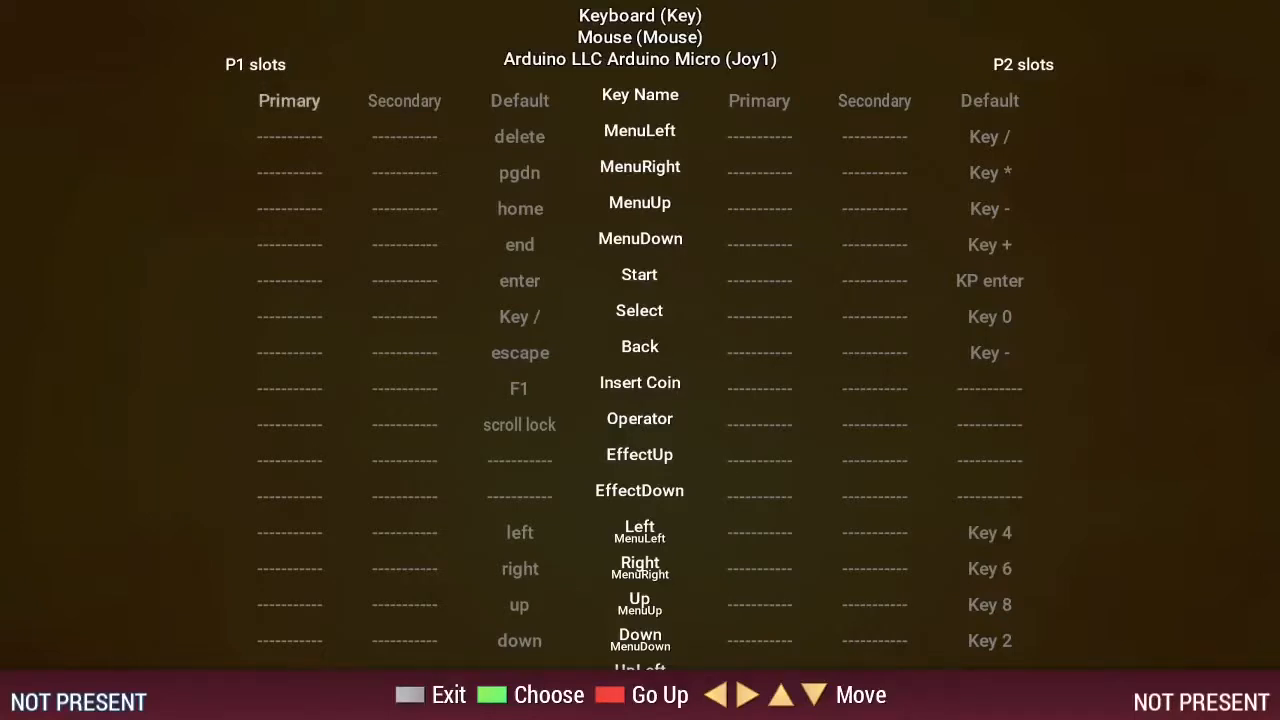
# Step: Map P1 Left to Key Q and Key Z, and P1 Start to Joy1 B3
pyautogui.scroll(-3)
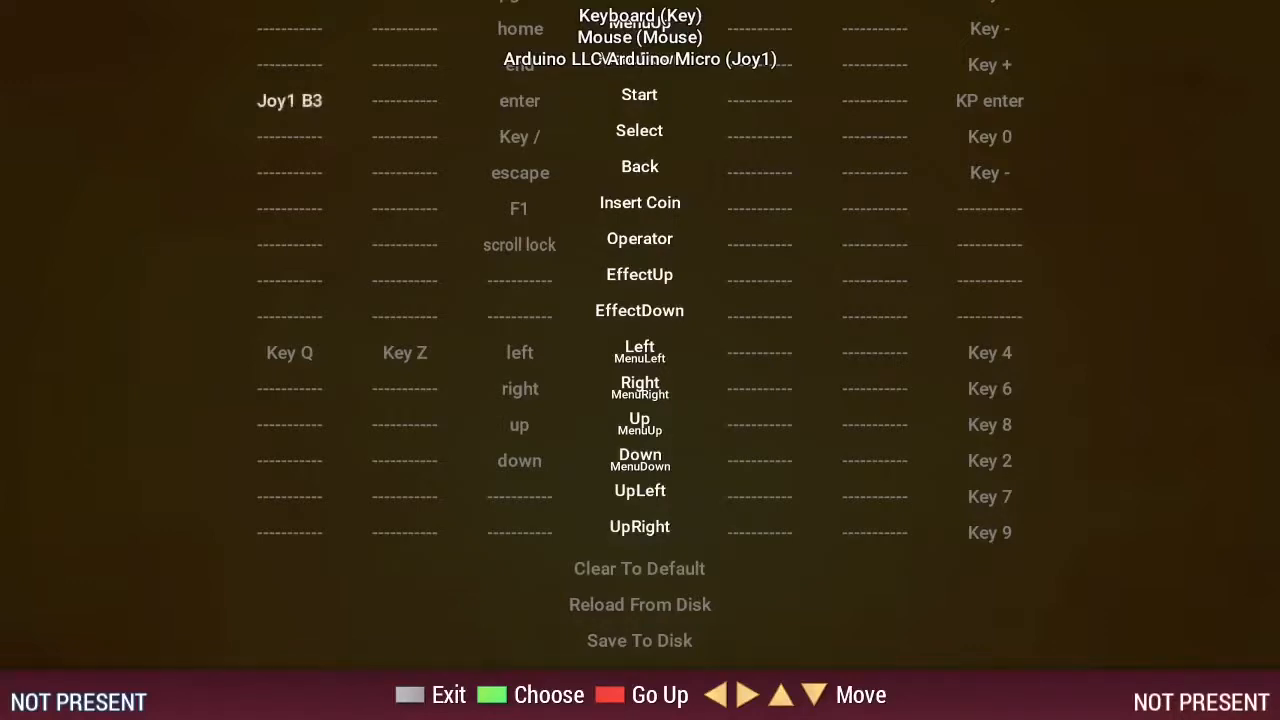
# Step: Bind P1 Back to Joy1 B1 and move down toward Save To Disk
pyautogui.scroll(-3)
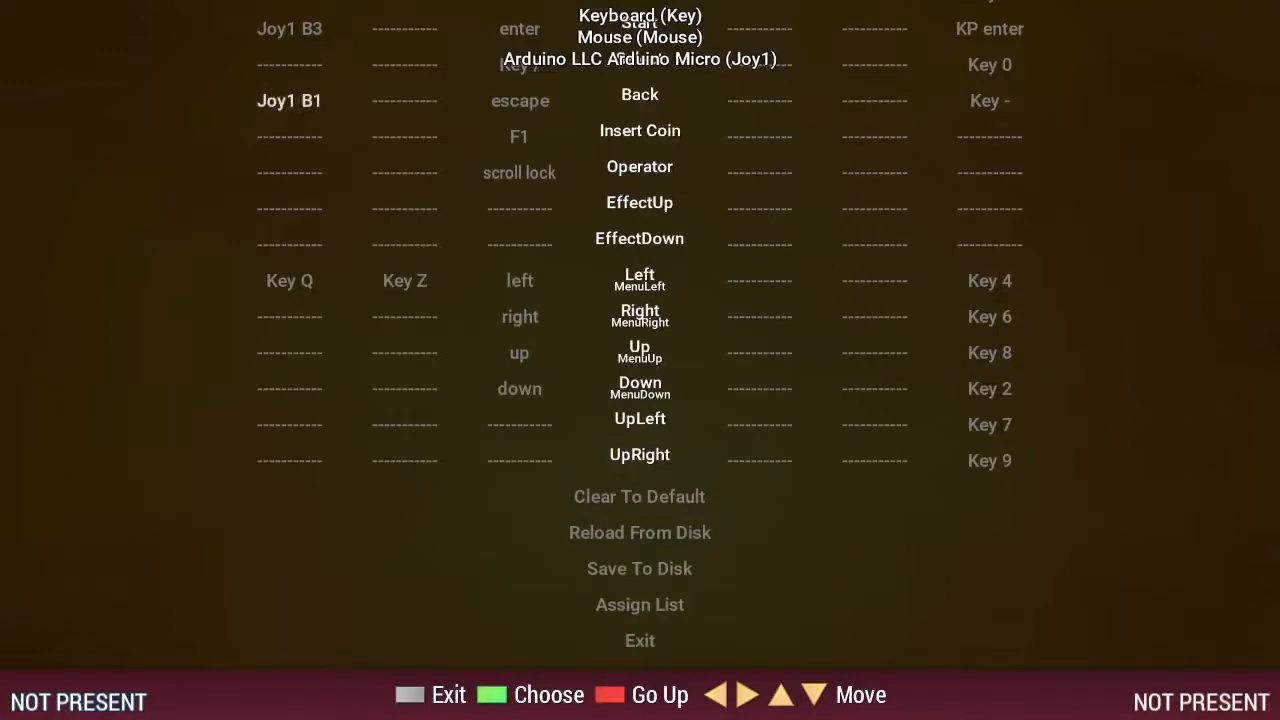
pyautogui.press('down')
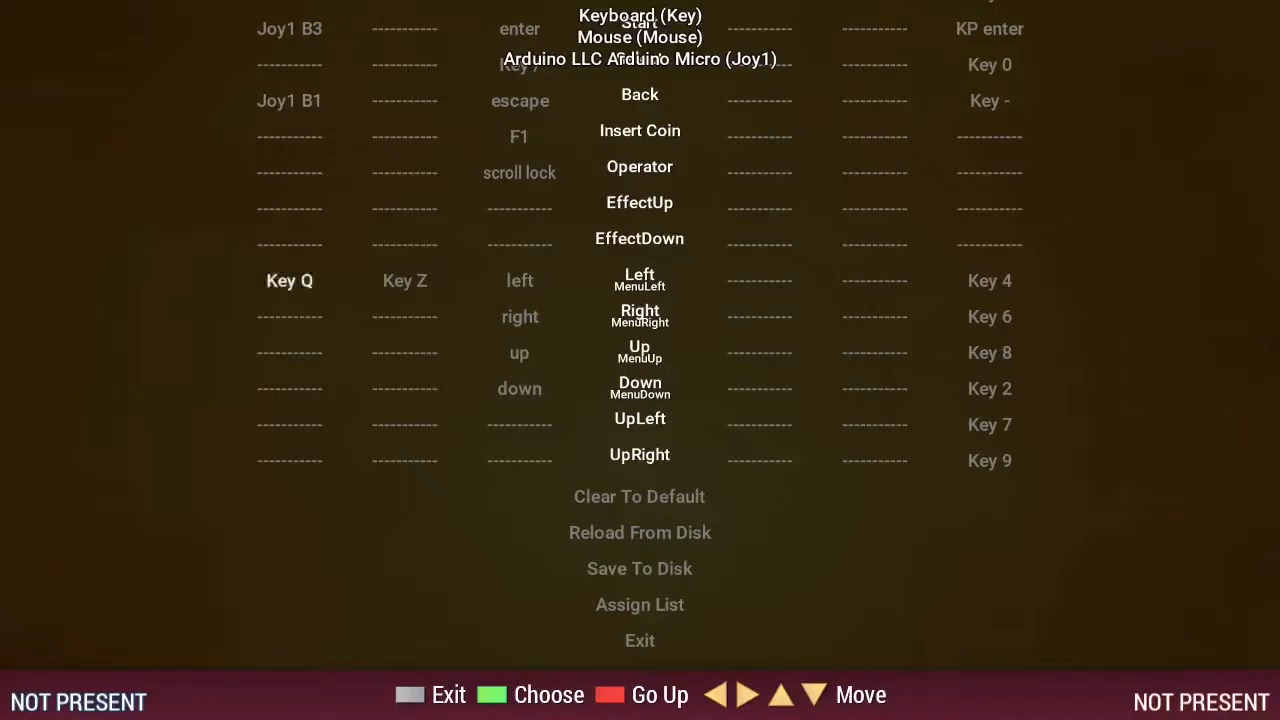